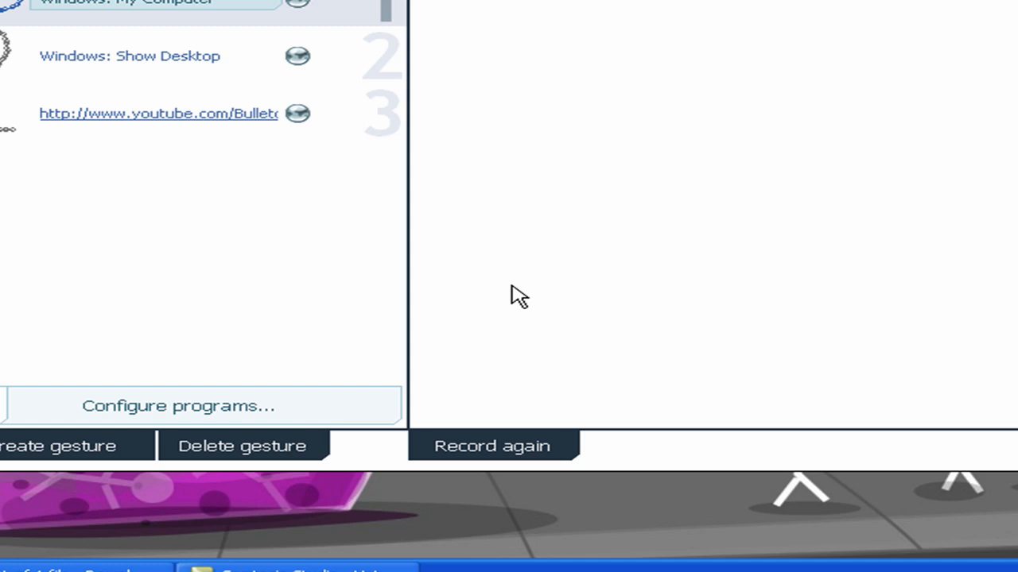
mouse_move(454, 302)
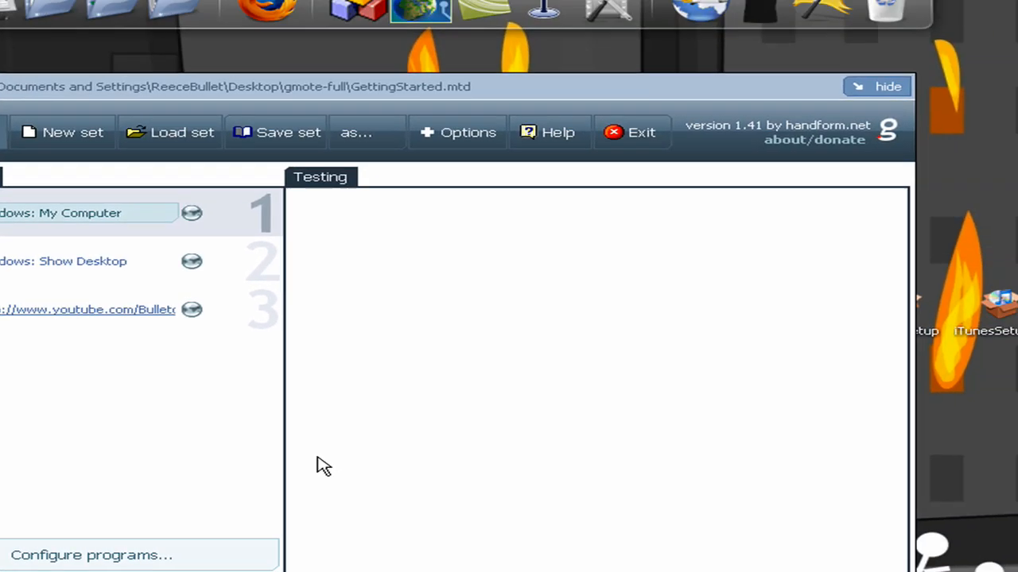
mouse_move(422, 261)
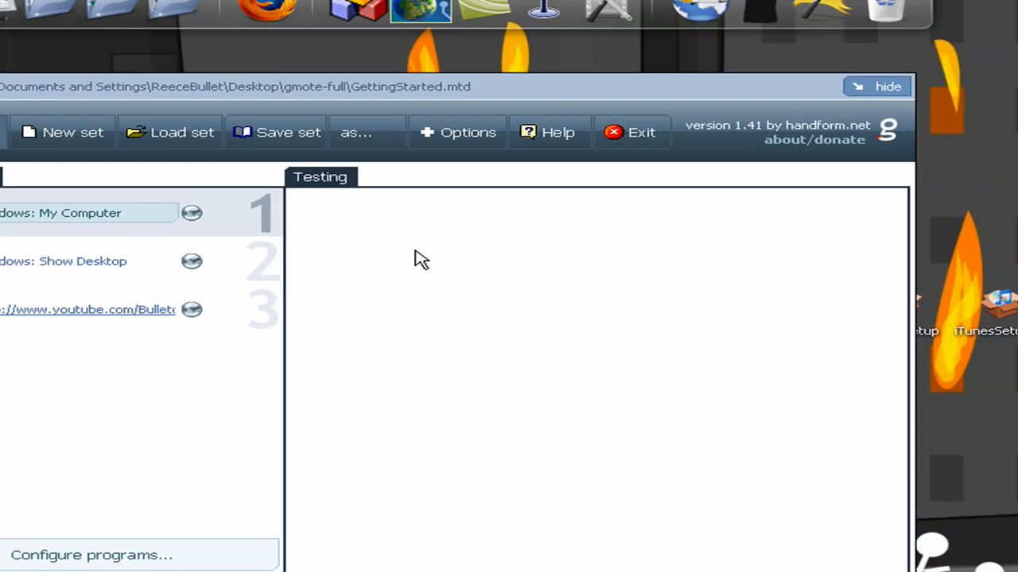
mouse_move(527, 245)
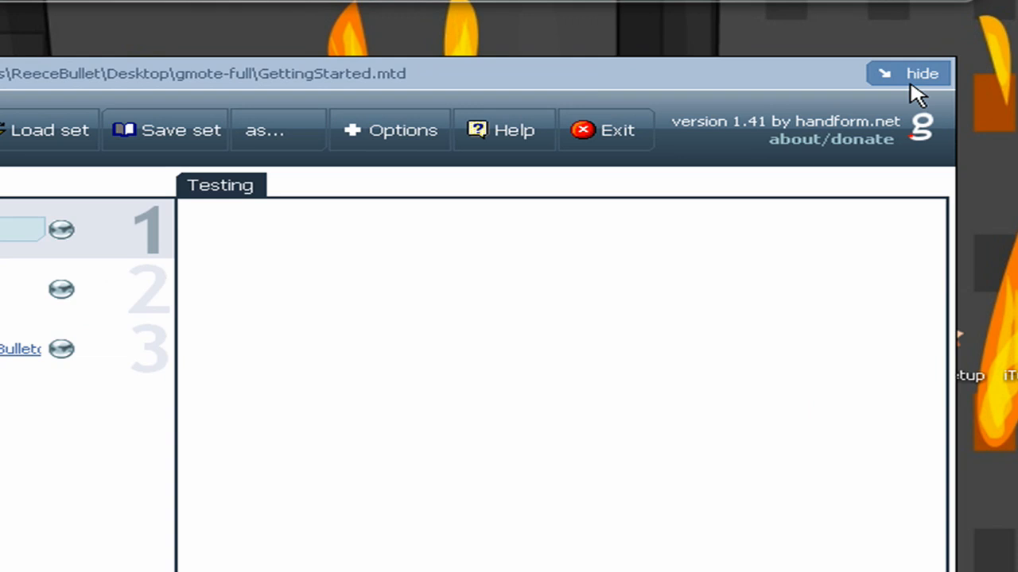
Step: Hide the gMote window so an Explorer window can be opened on the desktop
click(908, 73)
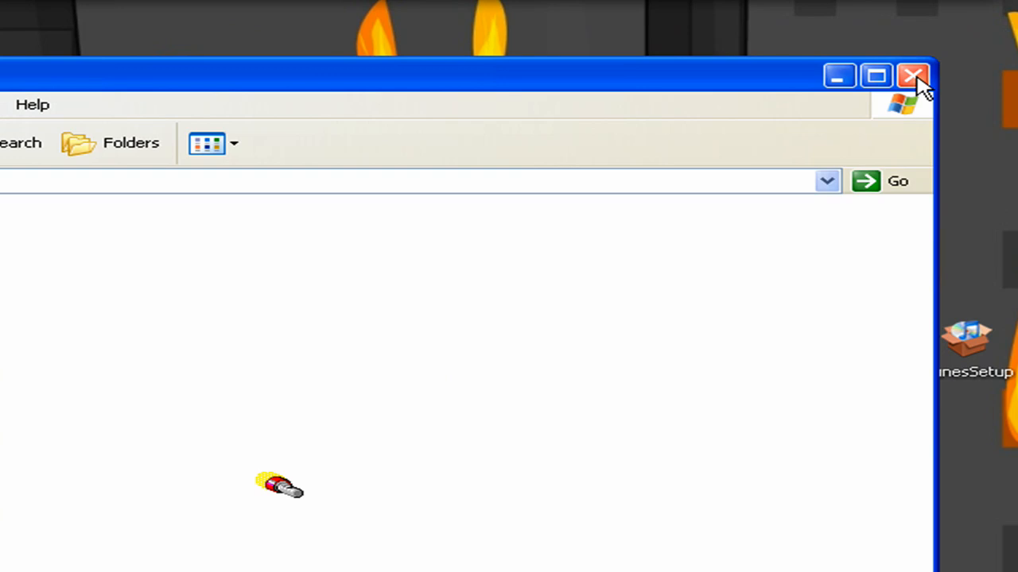
Step: Close the Explorer window to return to the gMote gesture set
click(913, 76)
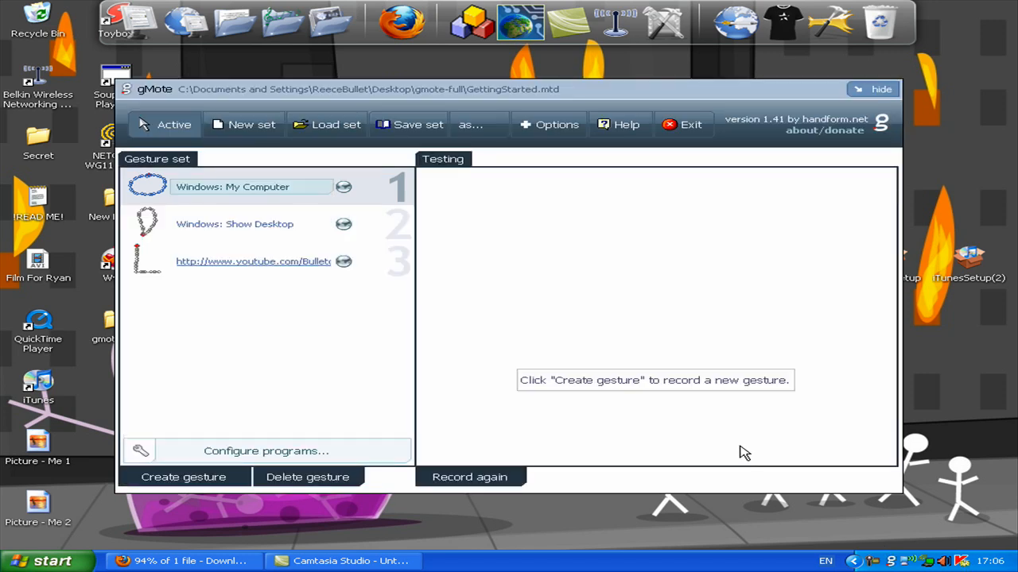
mouse_move(385, 269)
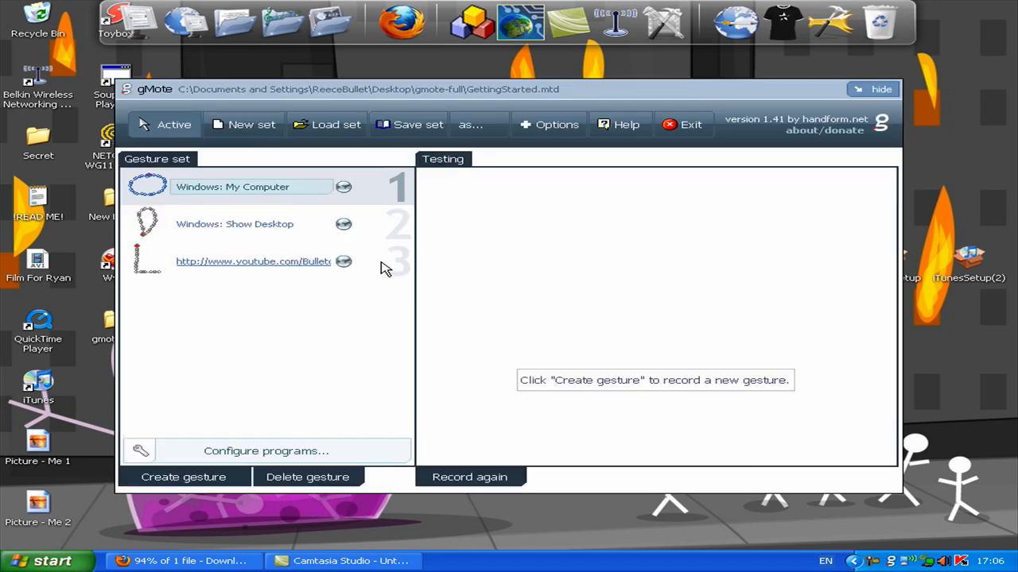
mouse_move(308, 235)
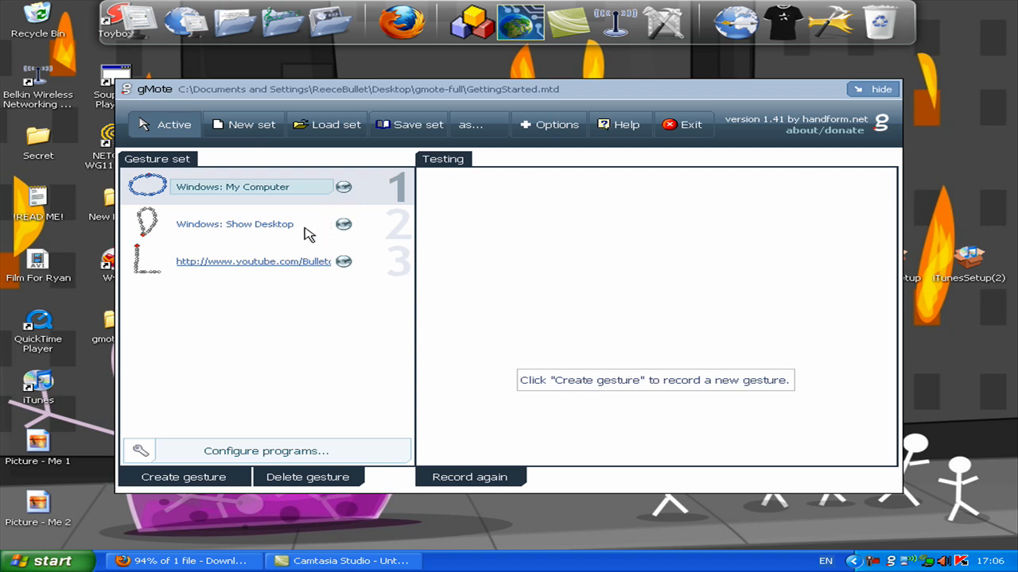
mouse_move(234, 393)
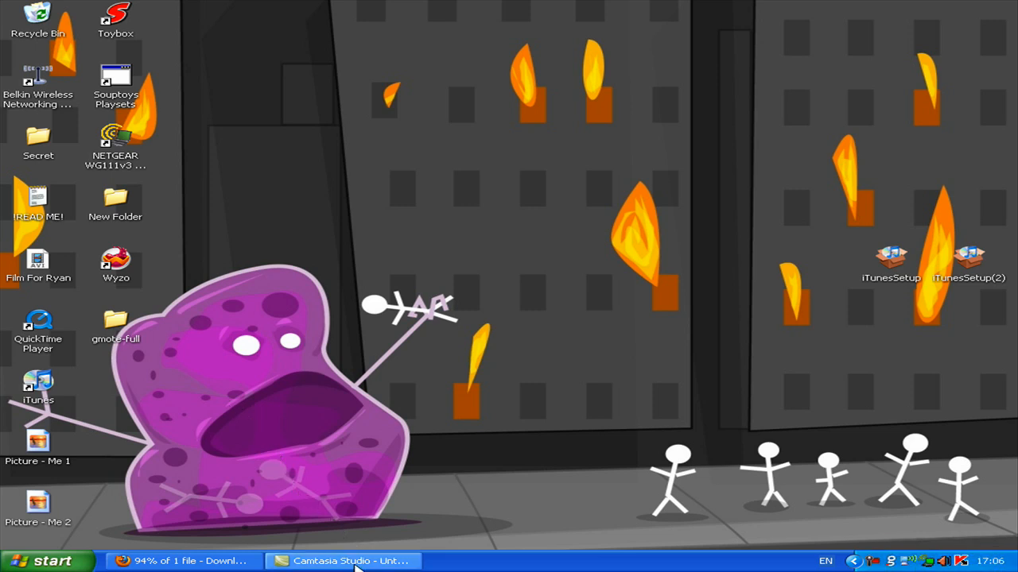
mouse_move(884, 561)
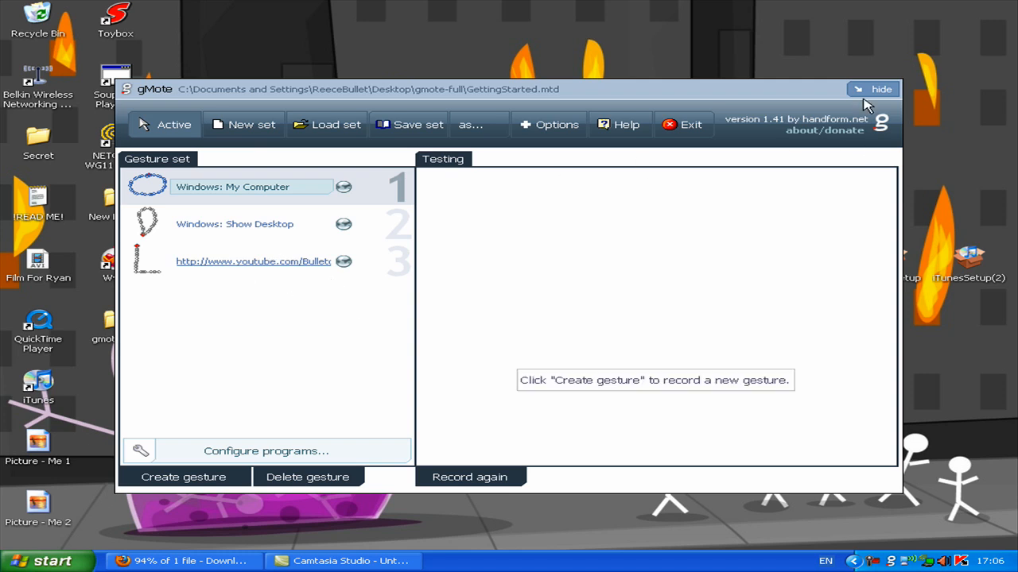
Step: Hide gMote and minimise Camtasia Studio to clear the desktop
click(881, 89)
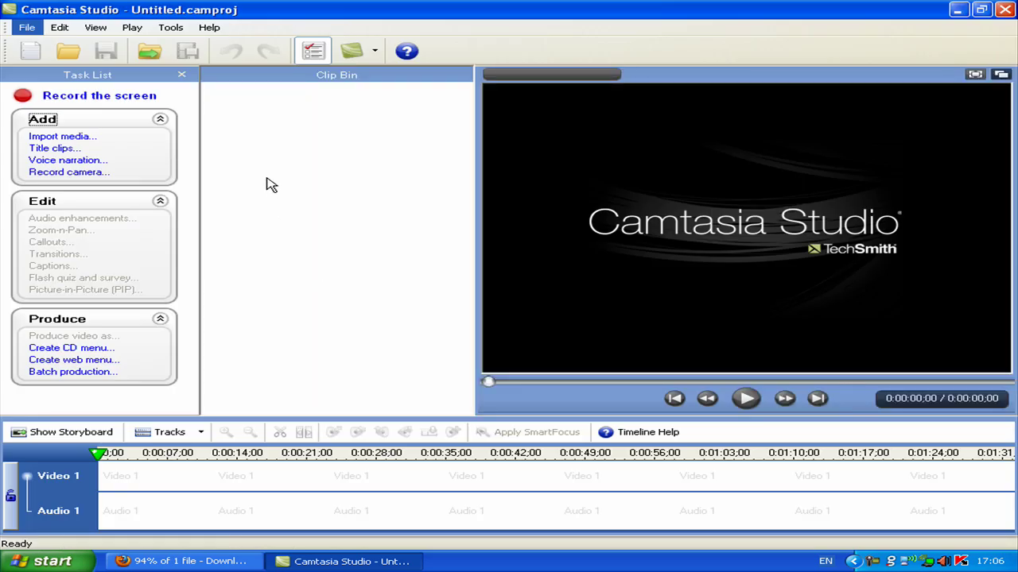
mouse_move(308, 229)
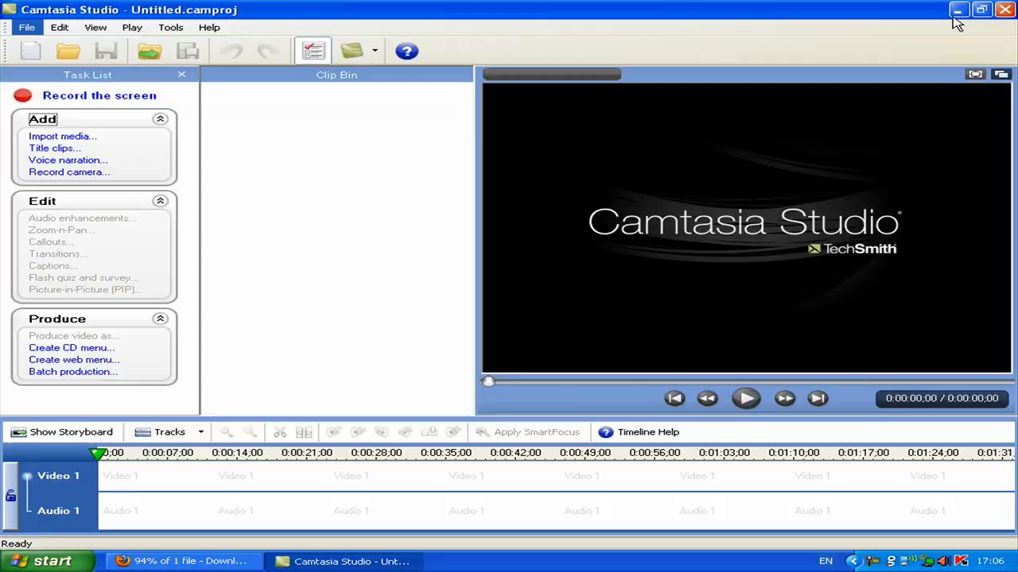
click(957, 9)
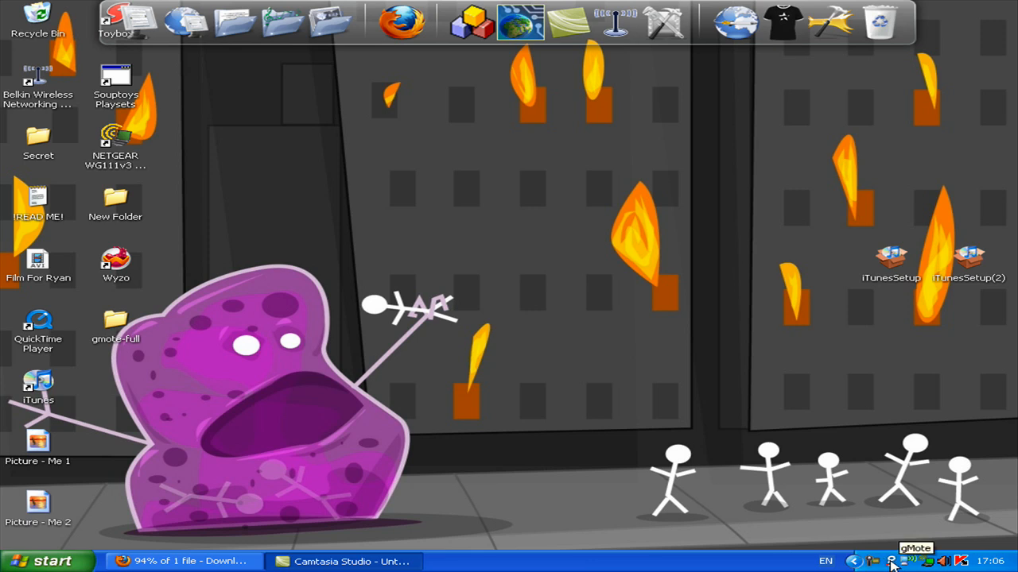
Step: Restore gMote from the tray and bring up the Assign action dialog
click(891, 560)
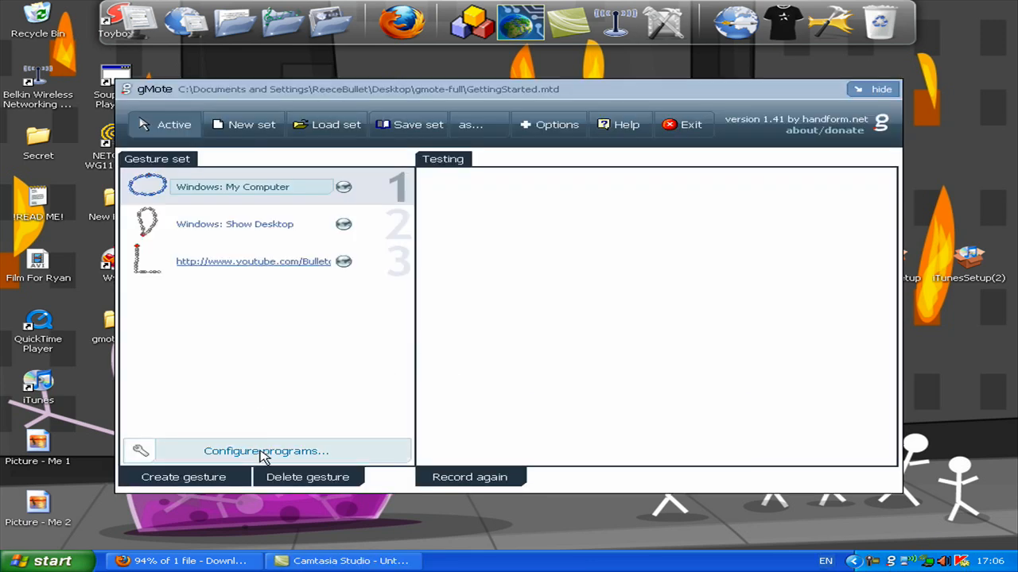
click(182, 477)
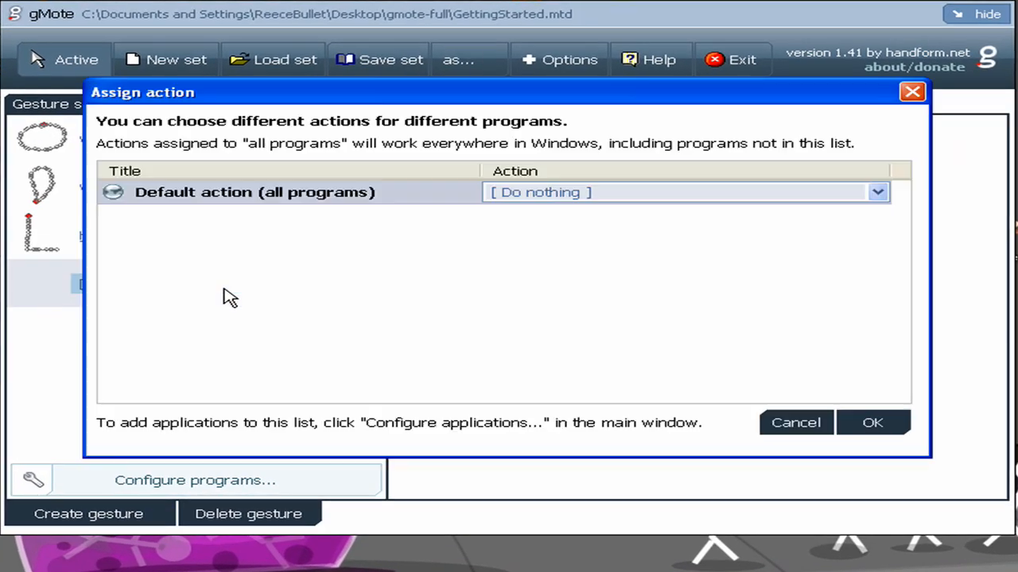
mouse_move(540, 204)
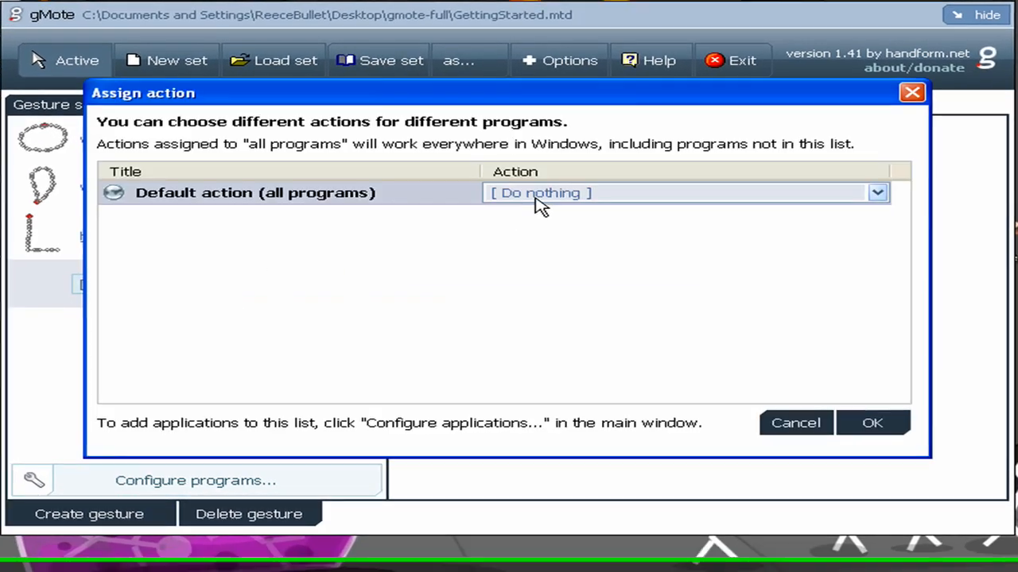
Step: Assign Browser: refresh as the new gesture's default action for all programs and confirm
click(876, 192)
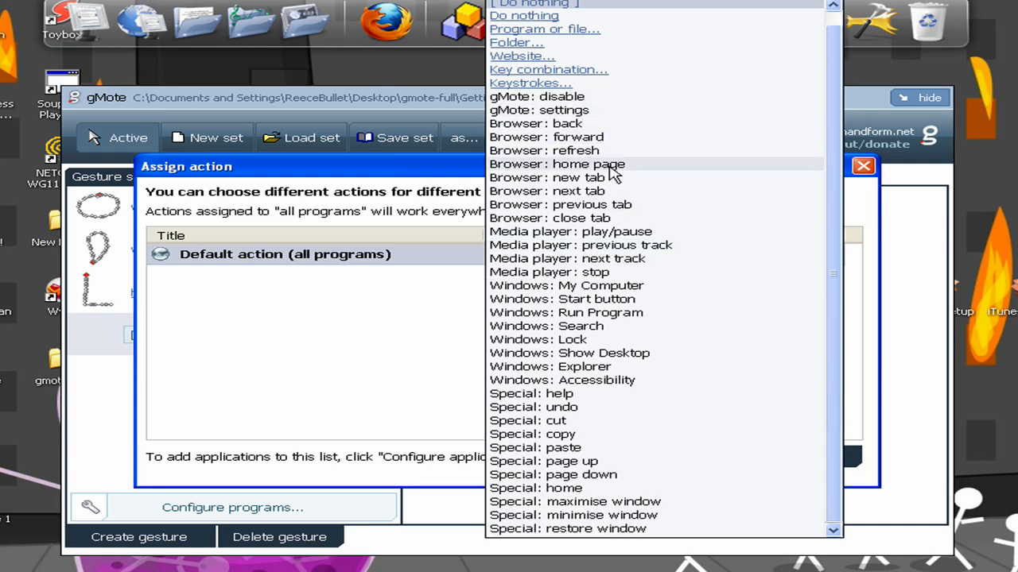
scroll(down, 3)
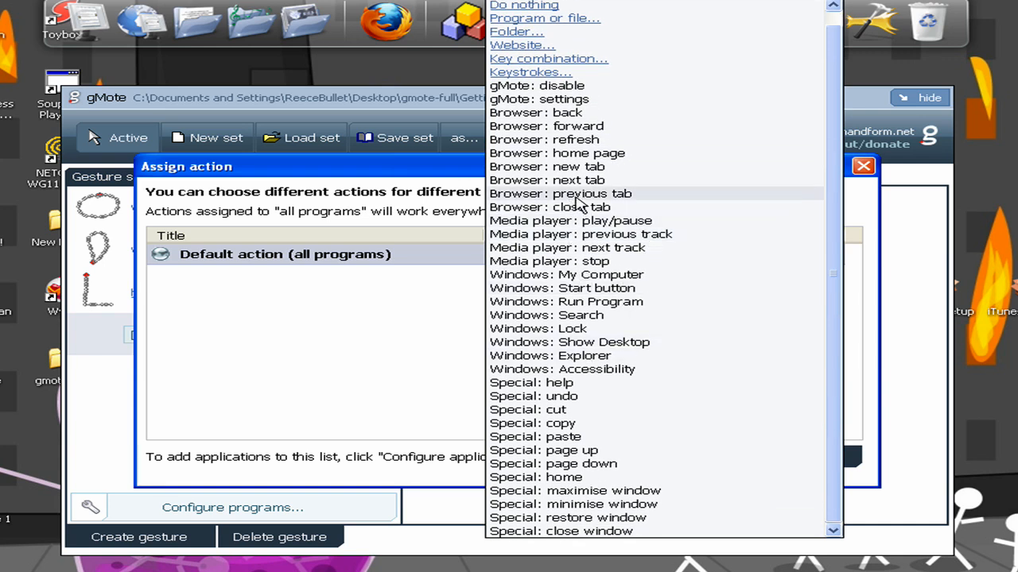
mouse_move(604, 369)
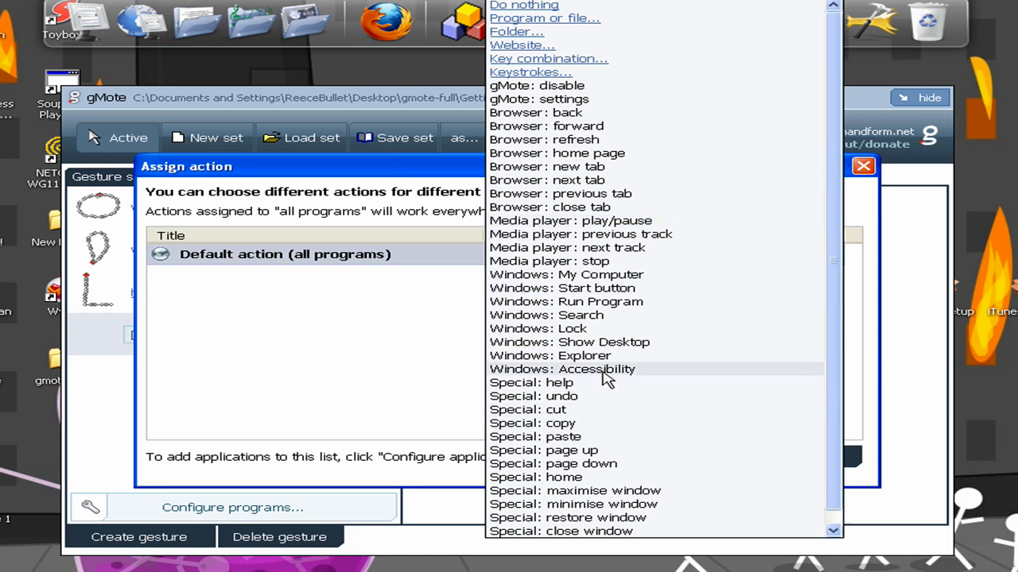
scroll(up, 3)
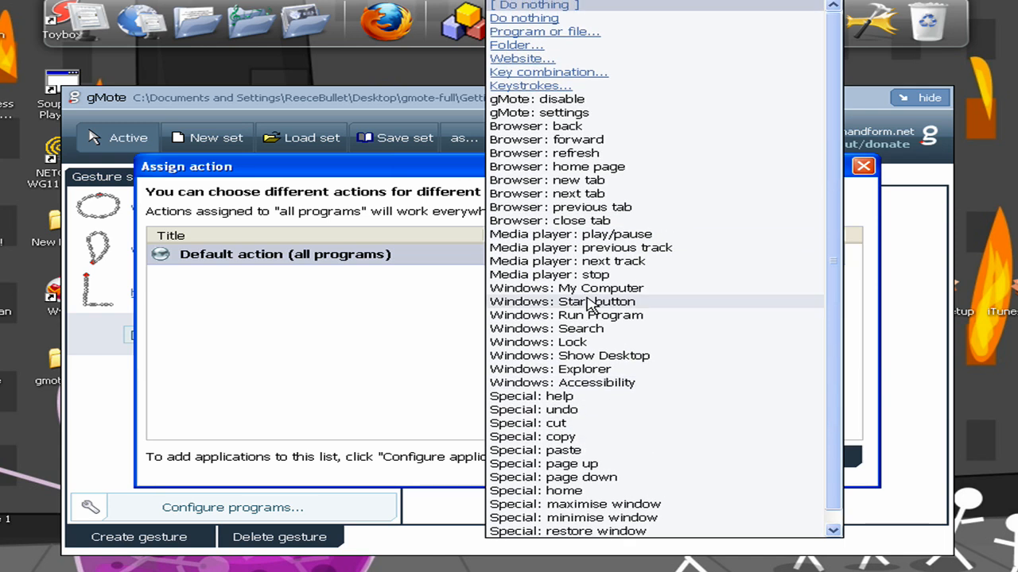
mouse_move(544, 32)
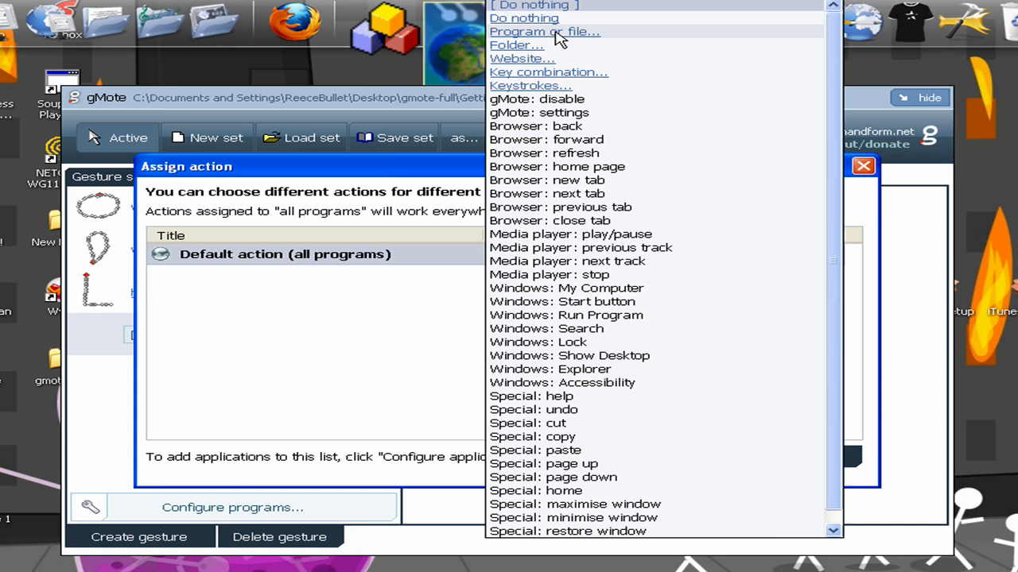
mouse_move(541, 53)
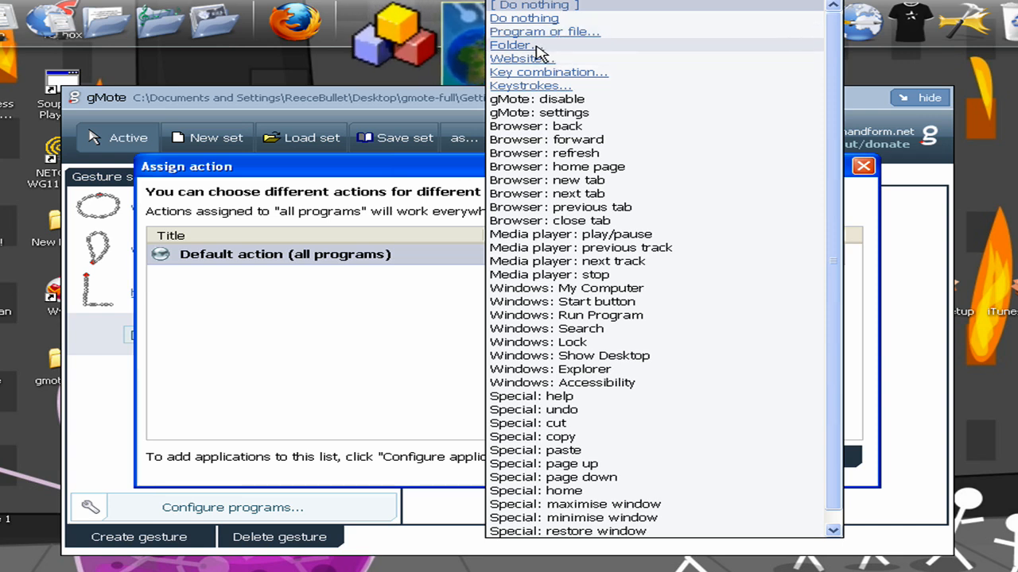
mouse_move(534, 65)
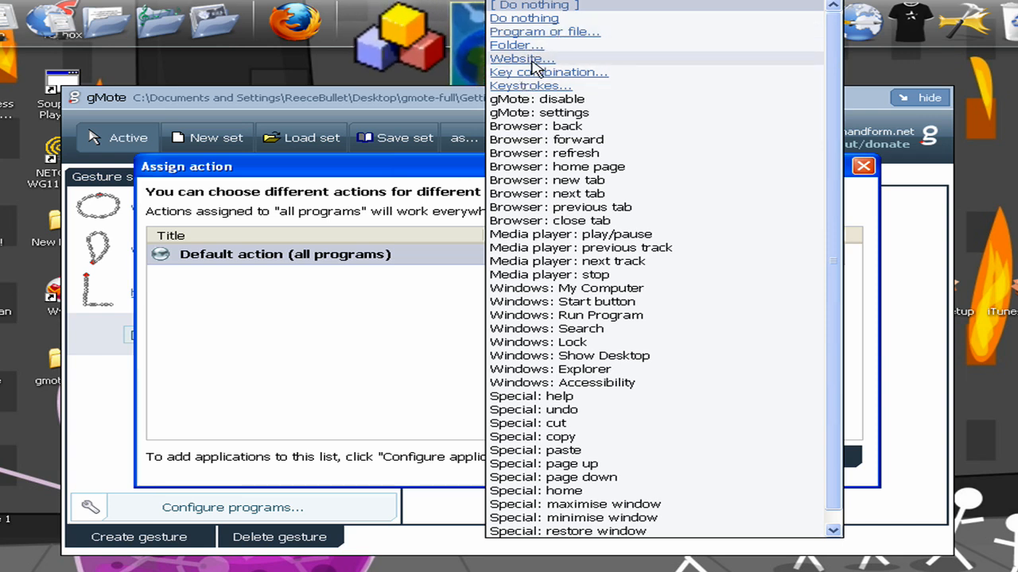
mouse_move(526, 65)
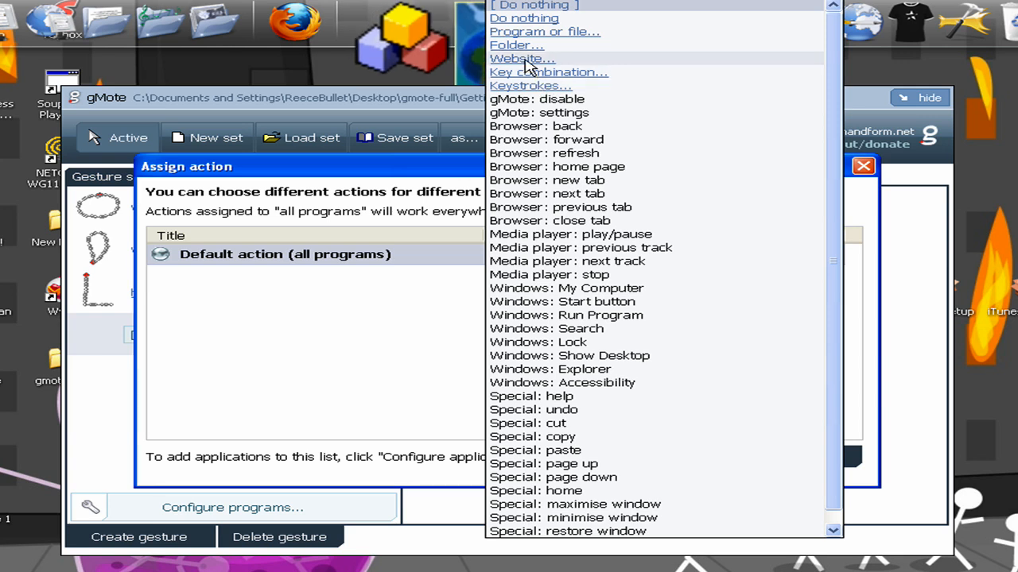
mouse_move(535, 40)
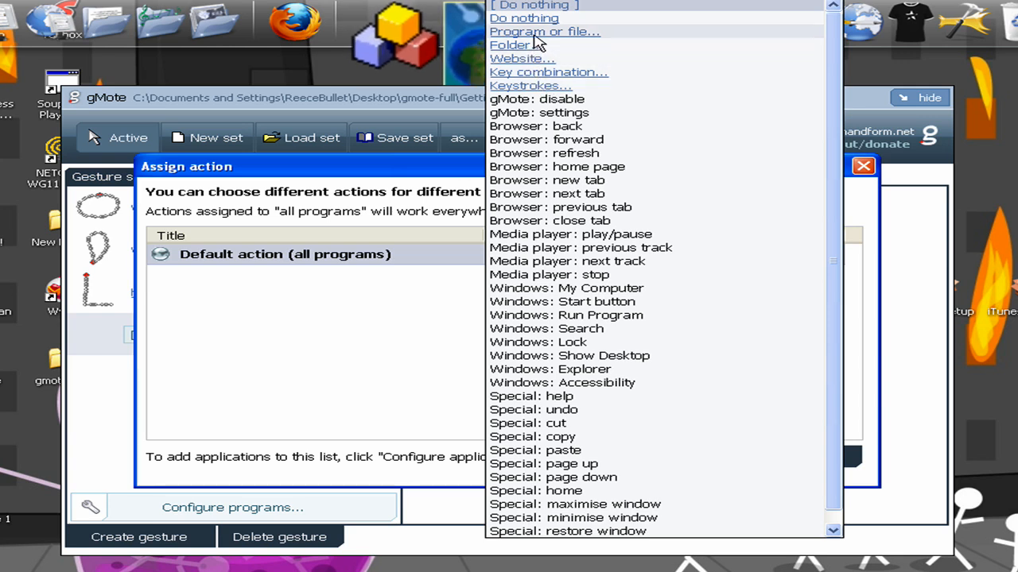
mouse_move(587, 130)
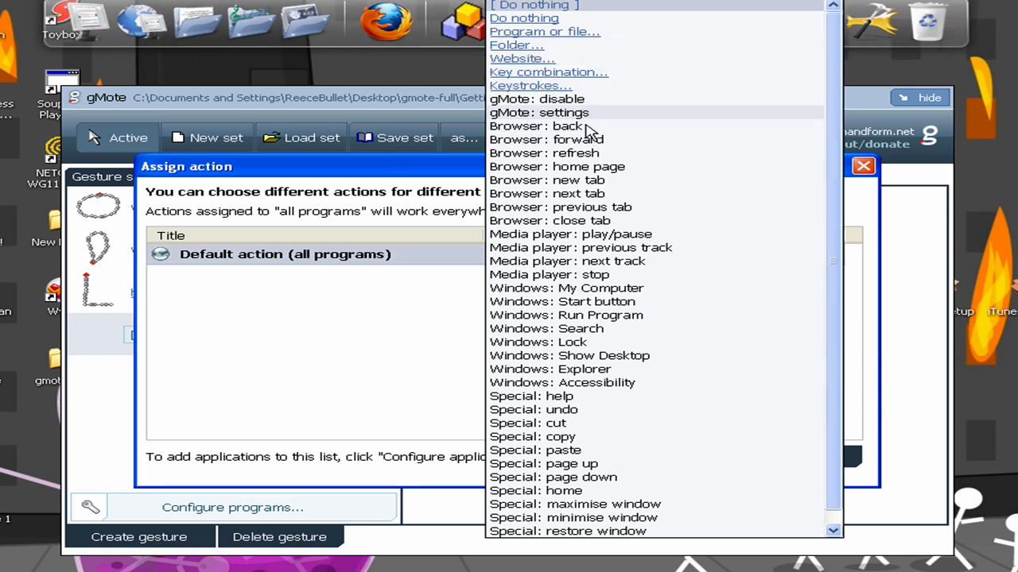
mouse_move(588, 153)
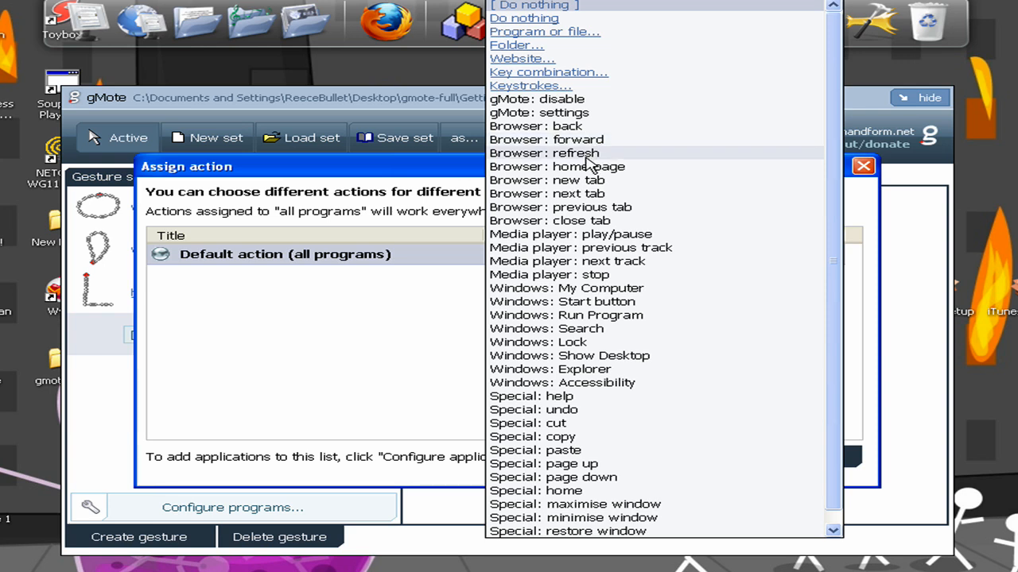
click(550, 153)
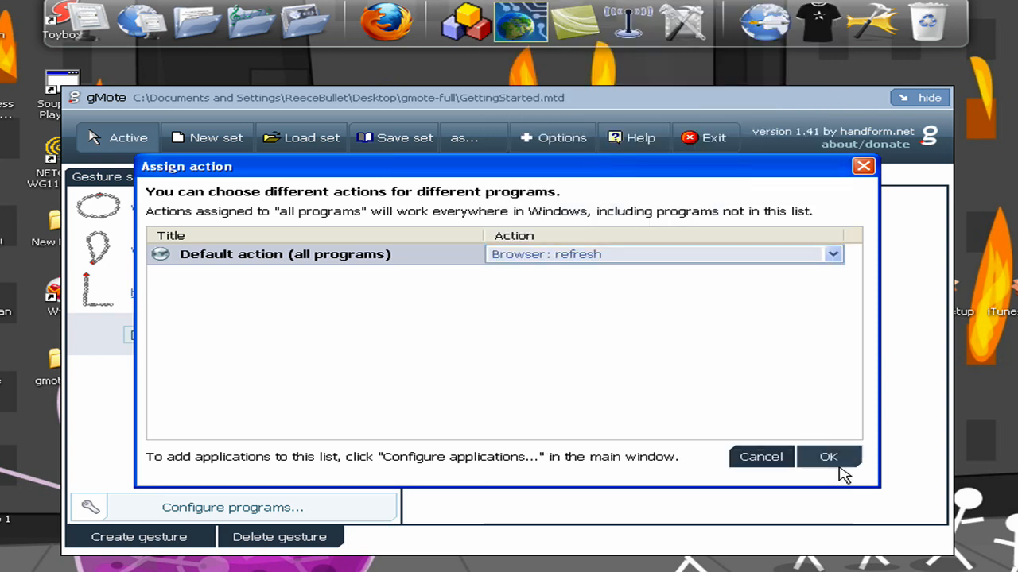
click(829, 456)
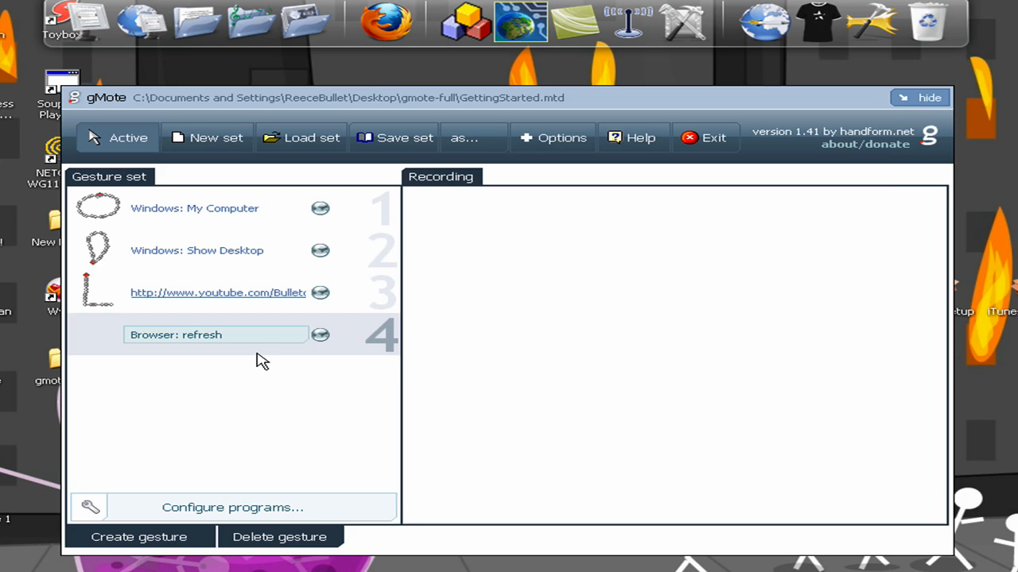
mouse_move(804, 439)
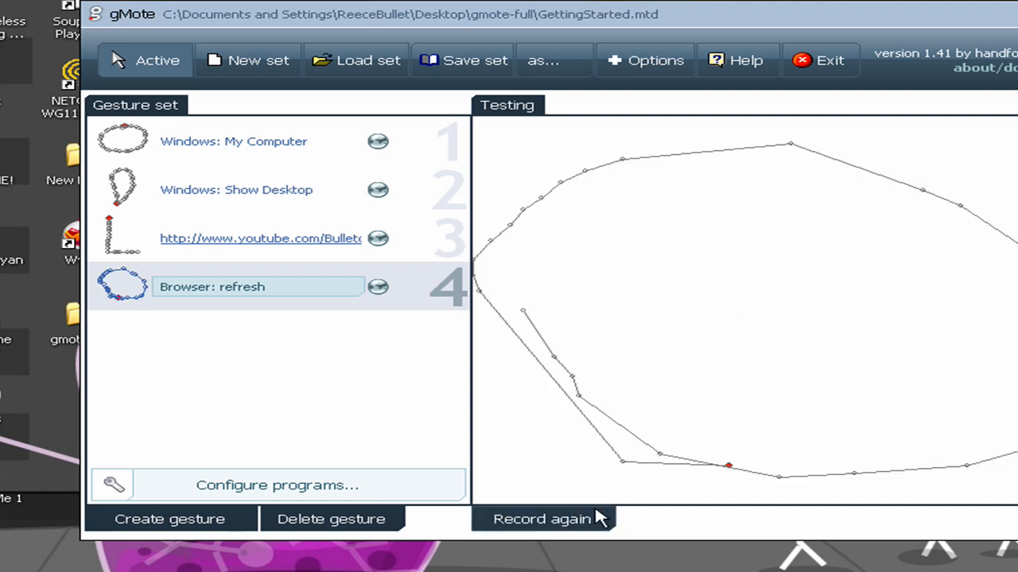
Step: Re-record the gesture and draw the R-shaped stroke for Browser: refresh
click(542, 518)
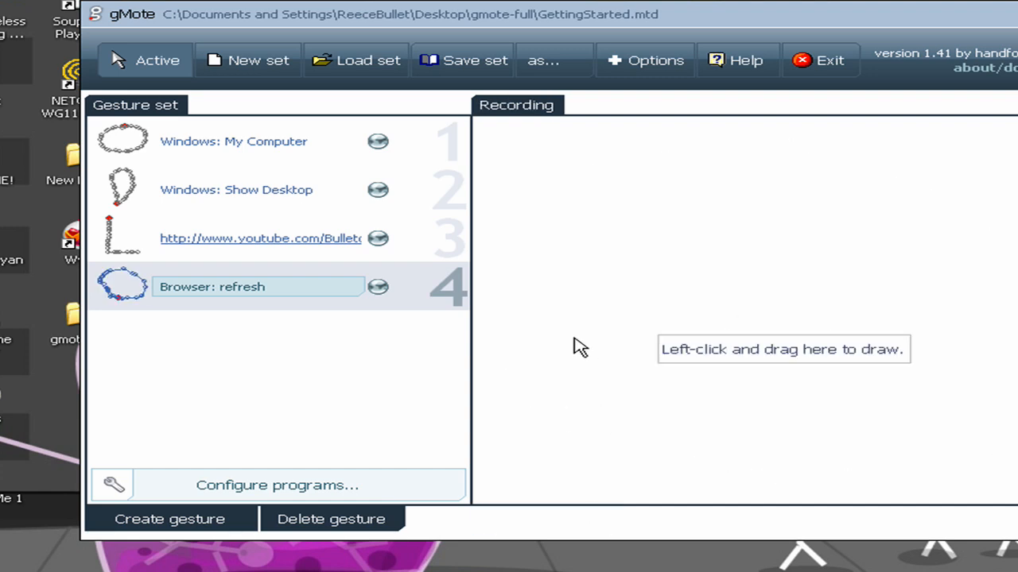
mouse_move(730, 359)
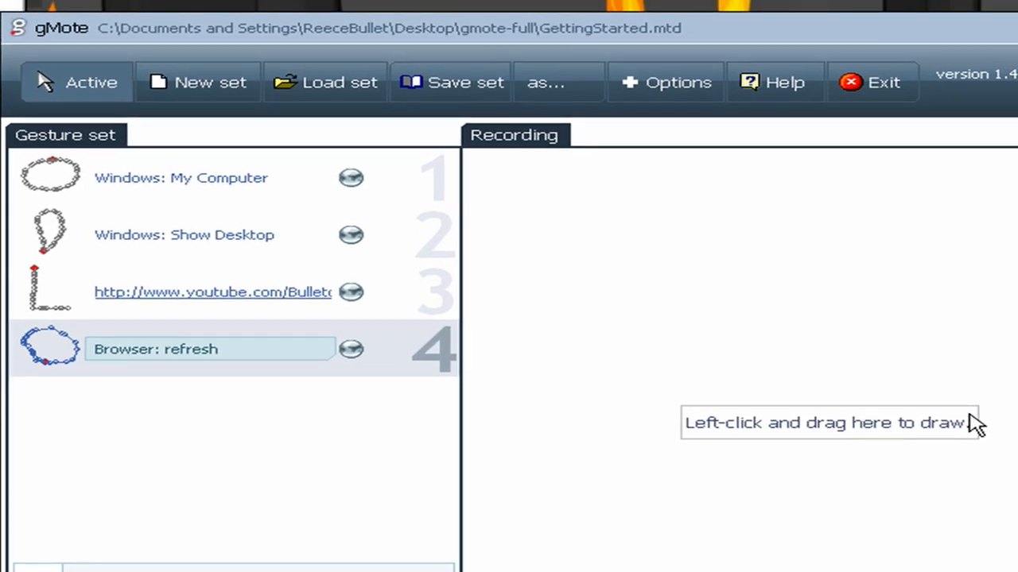
mouse_move(785, 378)
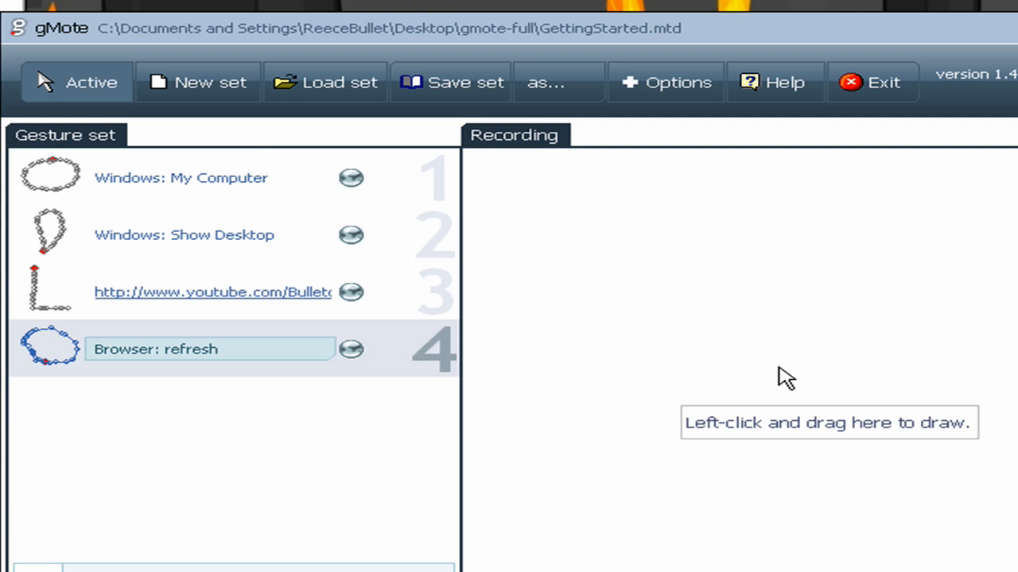
mouse_move(682, 516)
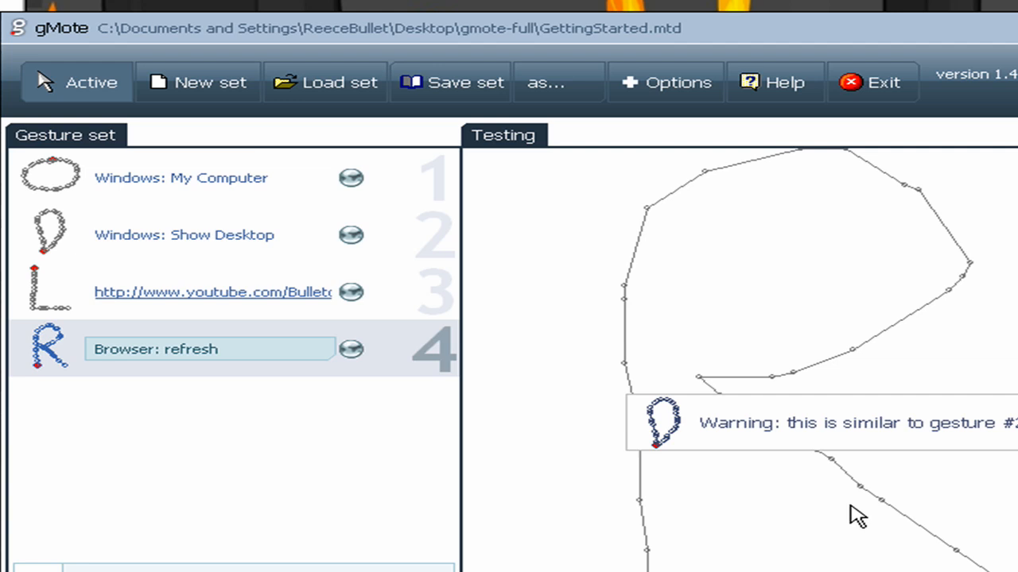
mouse_move(830, 502)
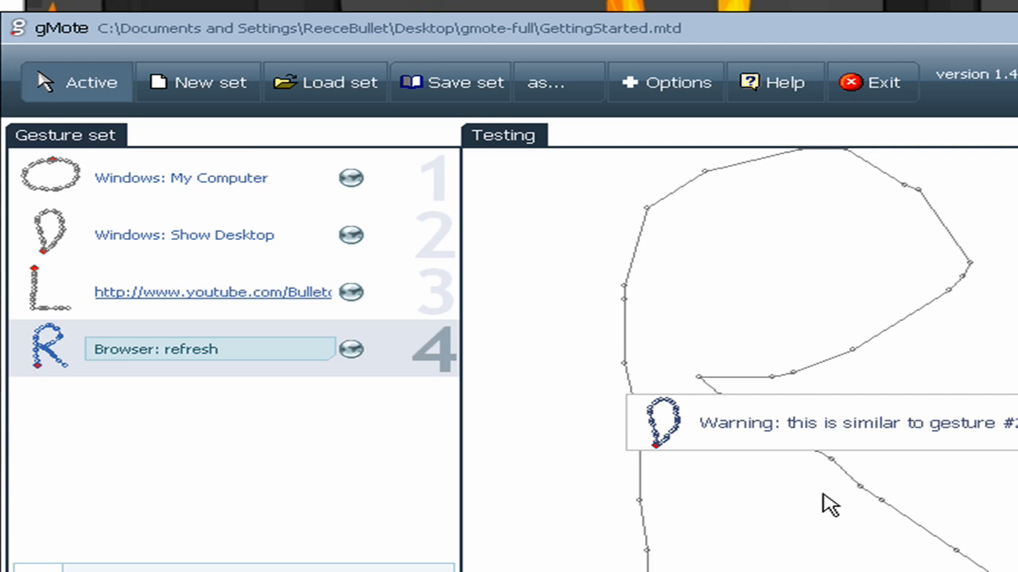
mouse_move(72, 255)
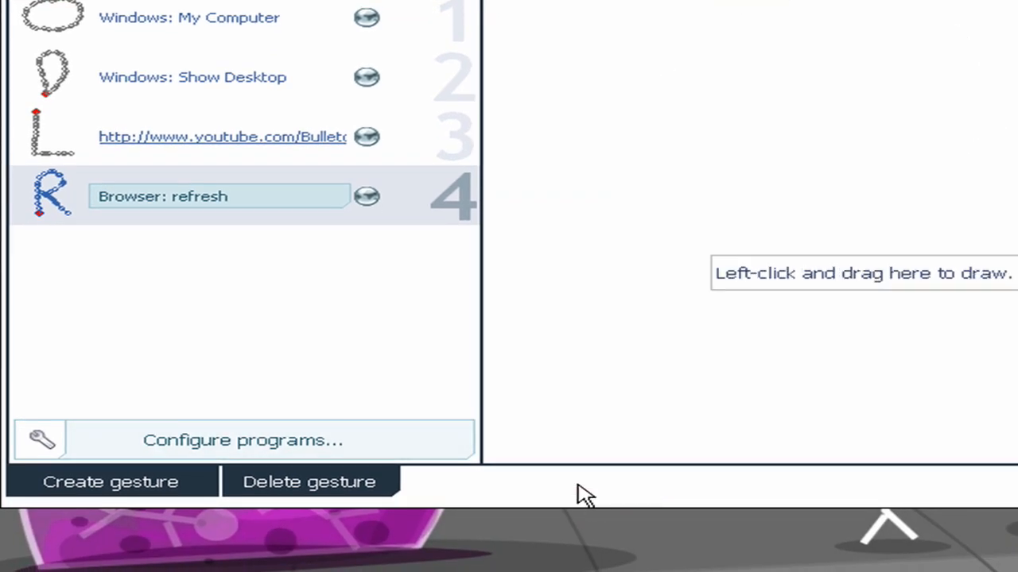
mouse_move(819, 199)
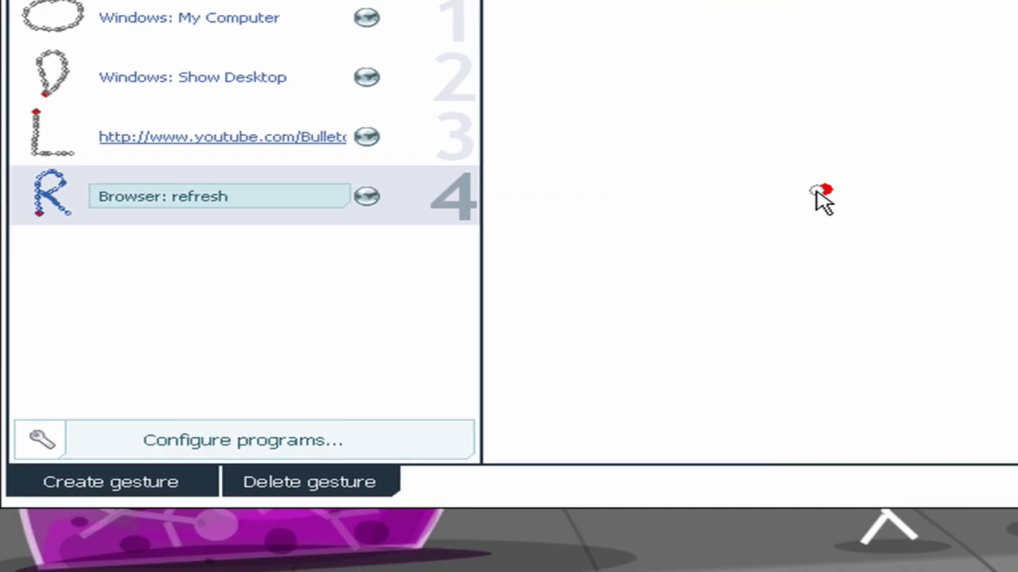
drag(826, 189, 887, 241)
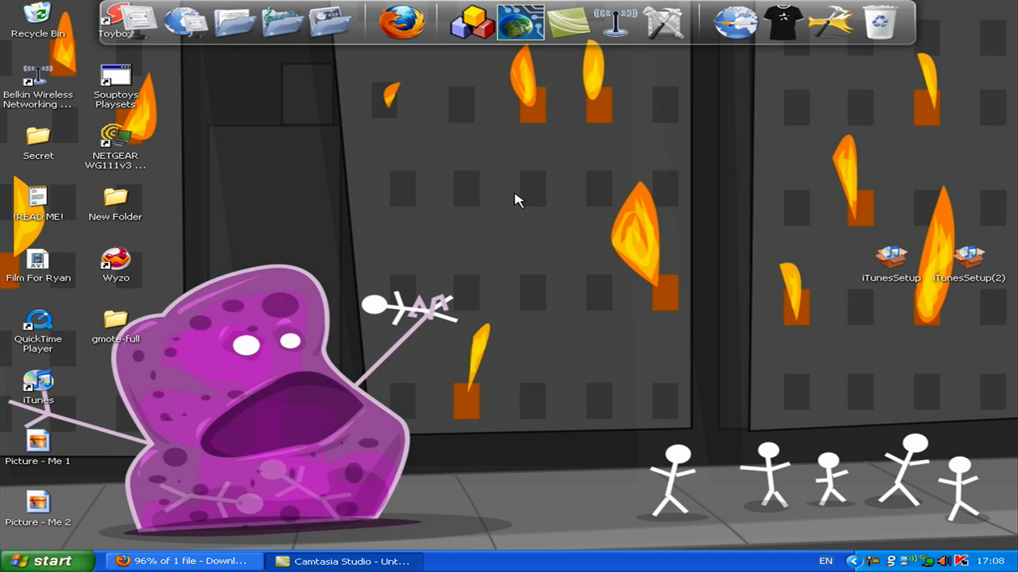
mouse_move(453, 150)
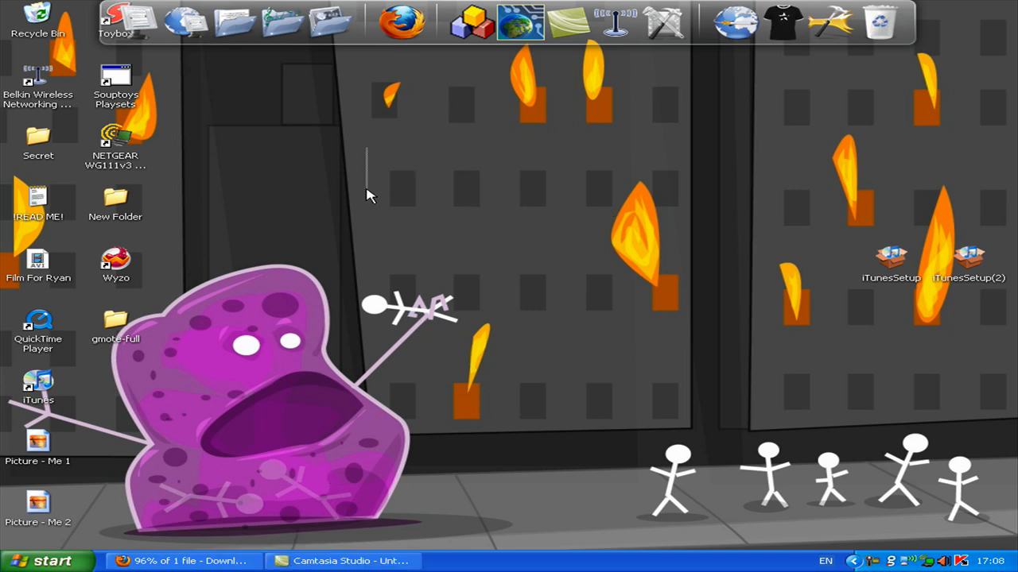
mouse_move(442, 198)
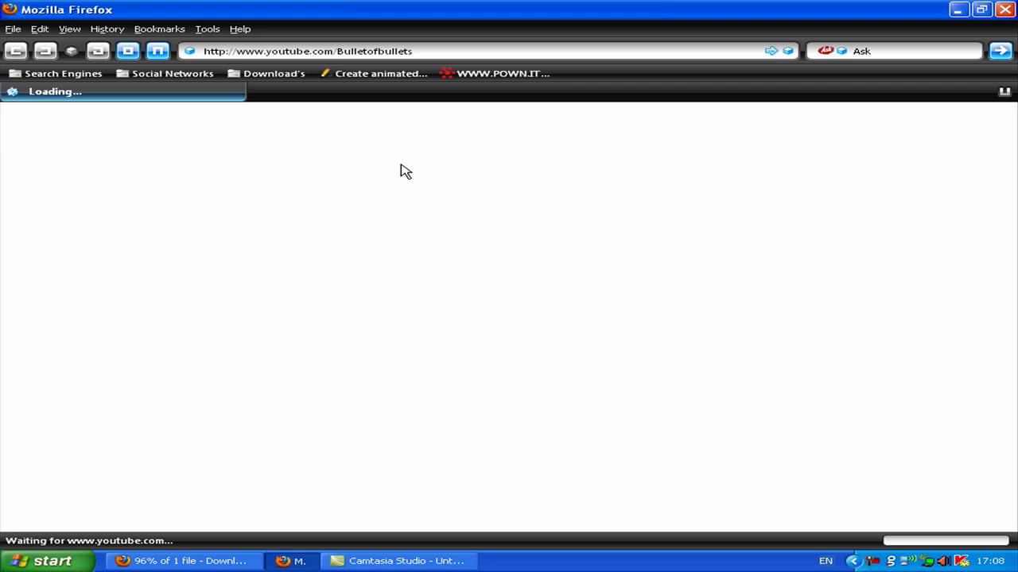
mouse_move(465, 426)
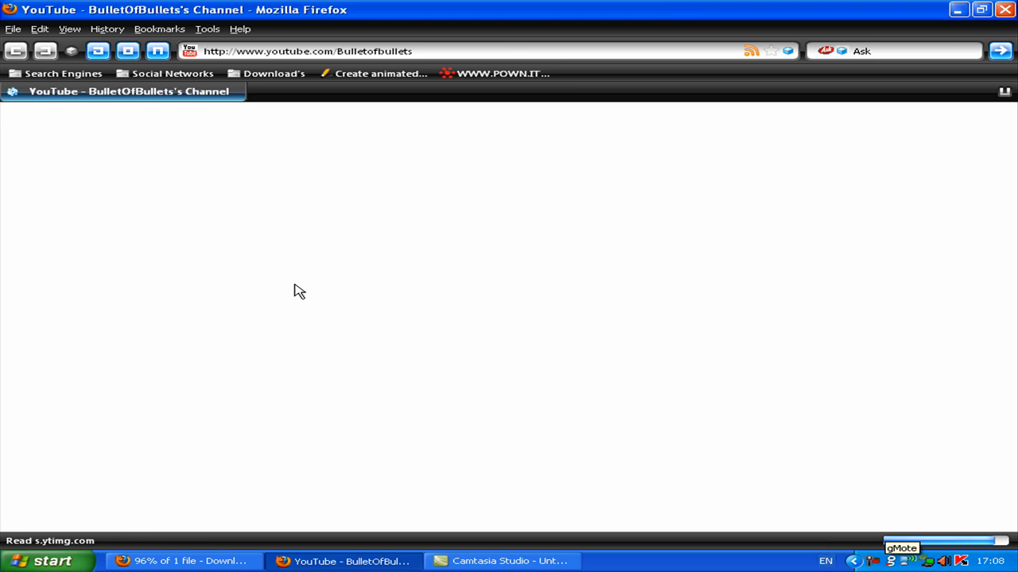
Step: Bring the gMote gesture set window up over the YouTube channel page in Firefox
click(901, 547)
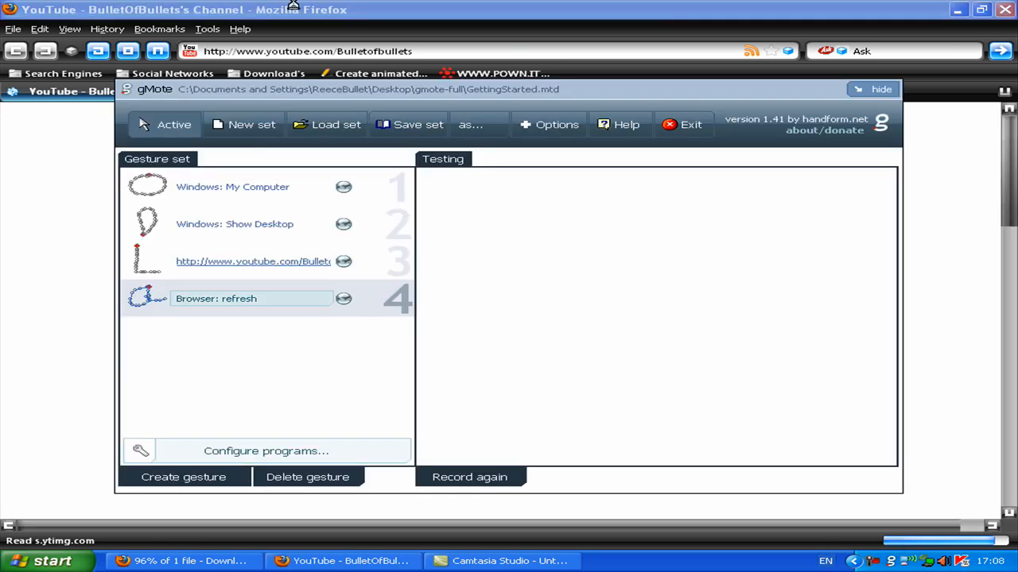
Step: Hide gMote to test the refresh gesture on the YouTube page
click(881, 89)
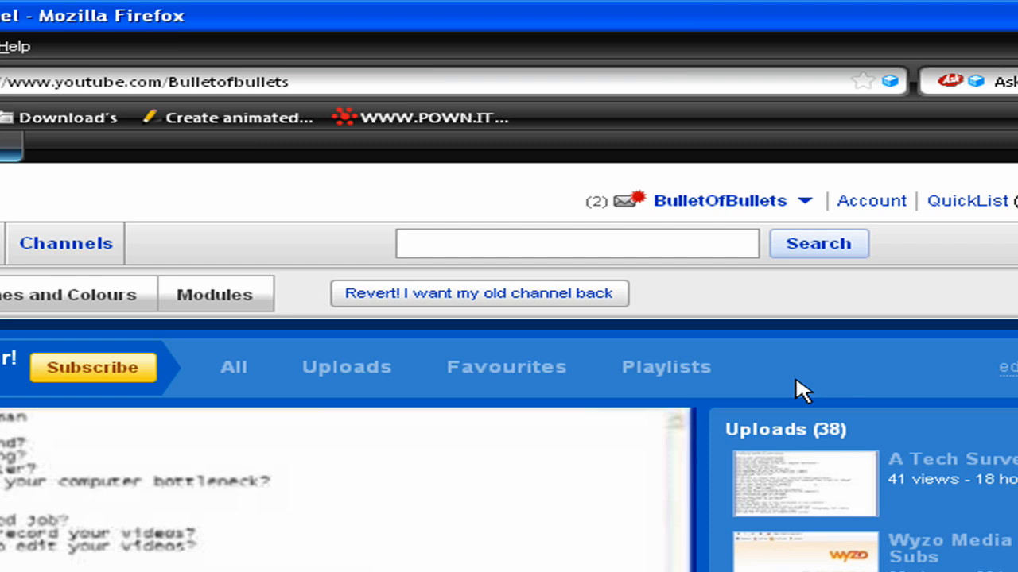
mouse_move(464, 396)
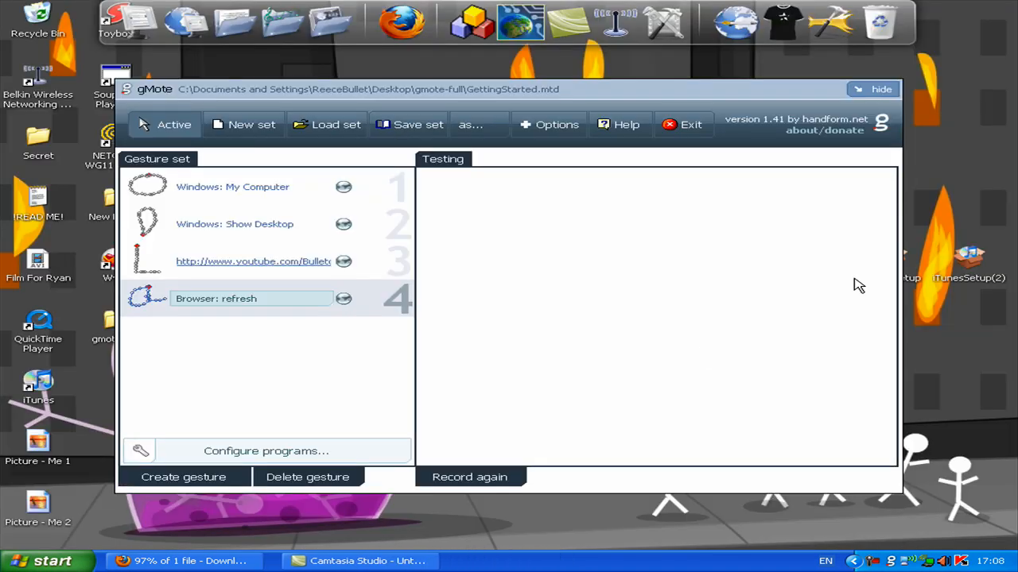
Step: Create a fifth gesture, browse the action list, and close the dialog without assigning anything
click(183, 477)
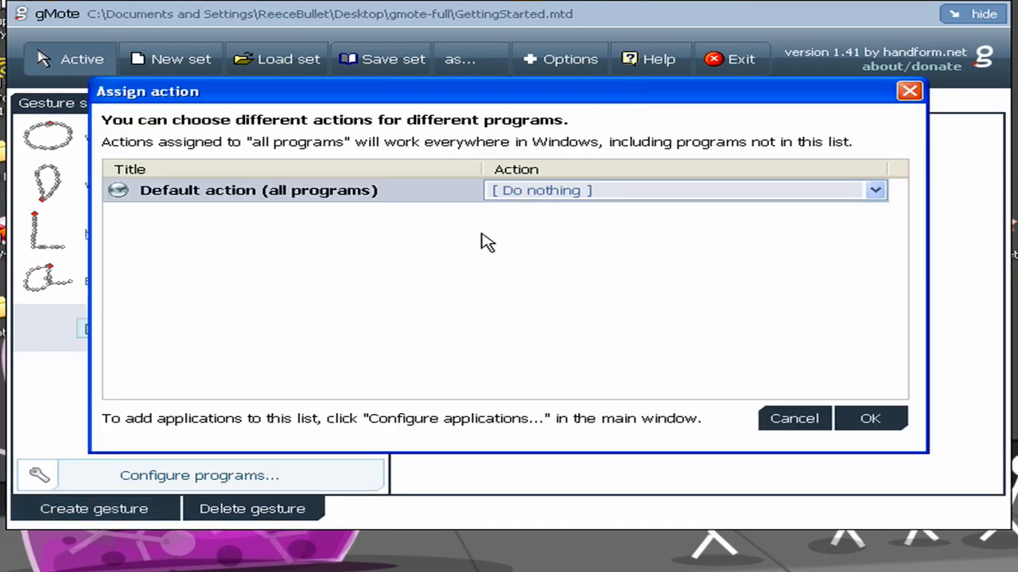
click(874, 191)
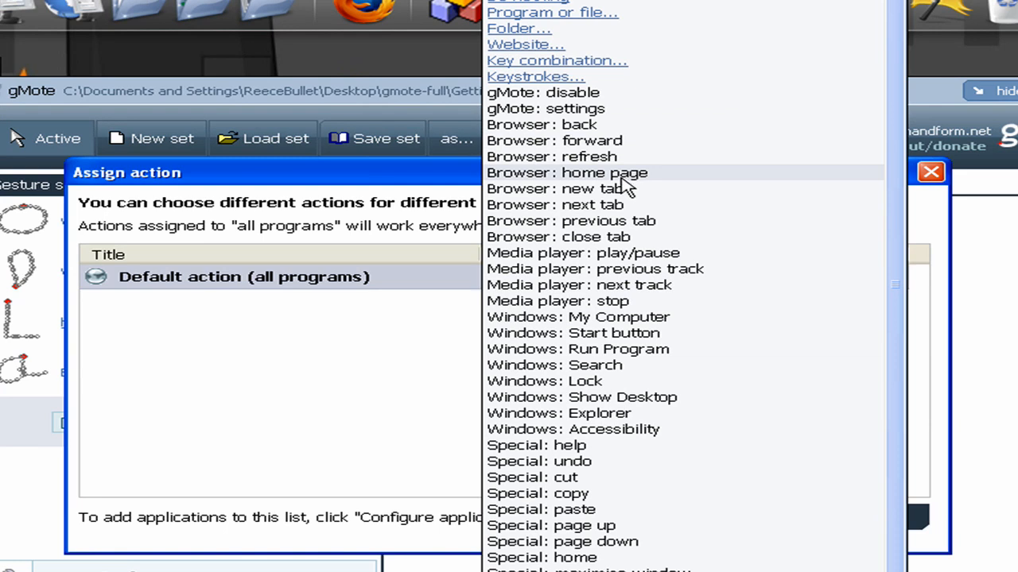
mouse_move(628, 247)
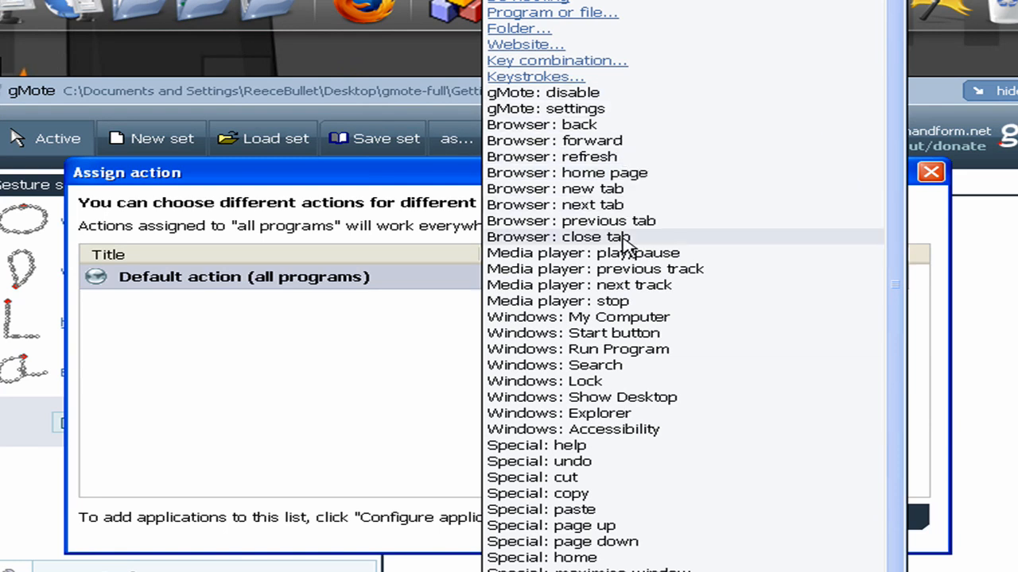
mouse_move(518, 28)
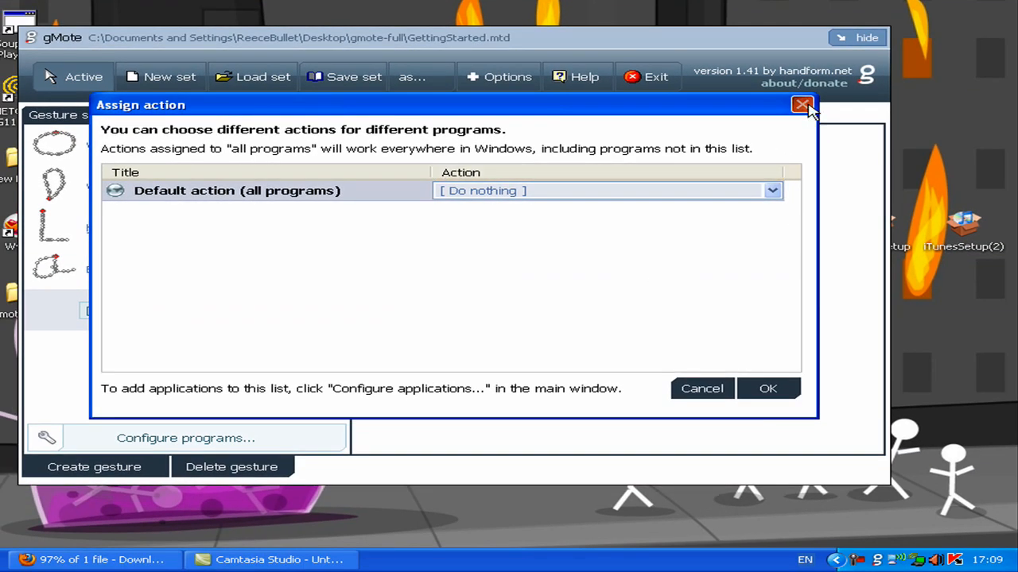
click(802, 105)
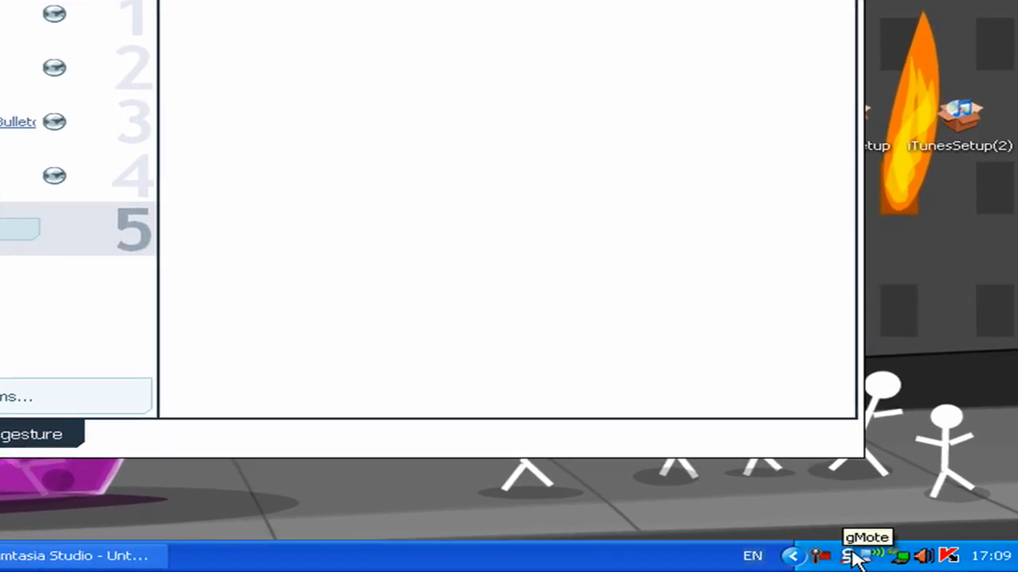
Step: Reopen the gMote window from the tray showing the fifth slot still set to Do nothing
click(849, 556)
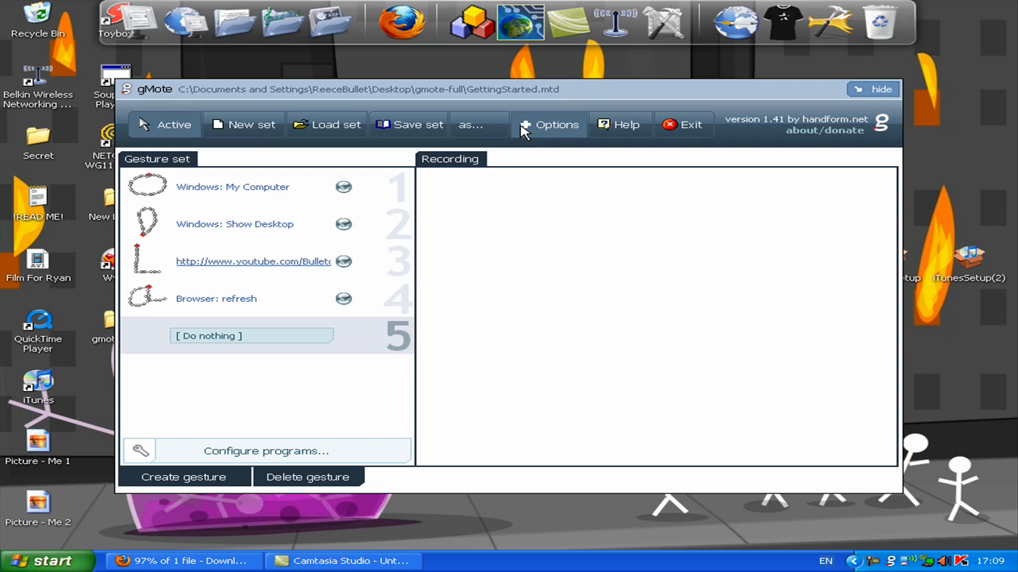
click(881, 89)
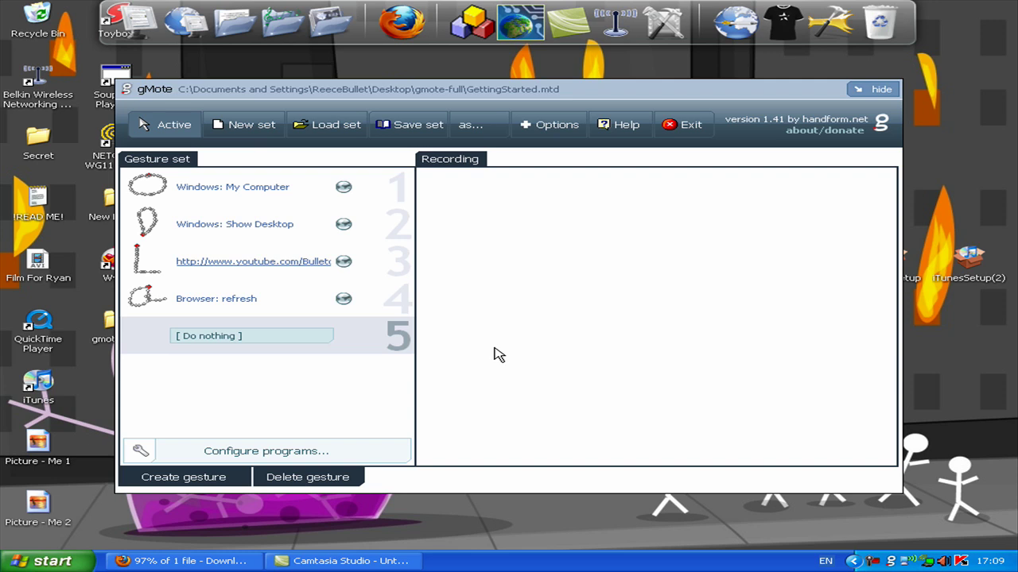
mouse_move(512, 350)
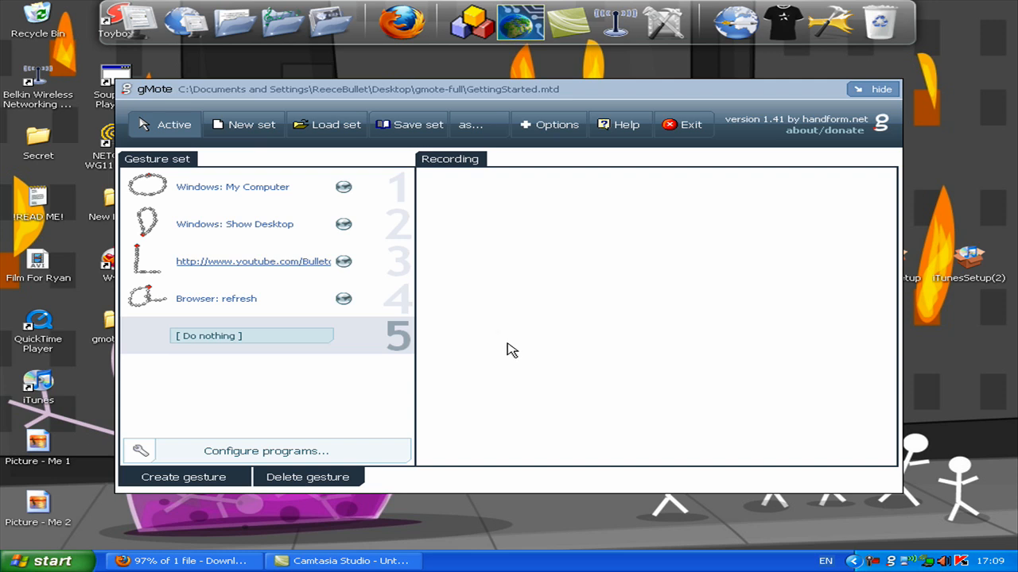